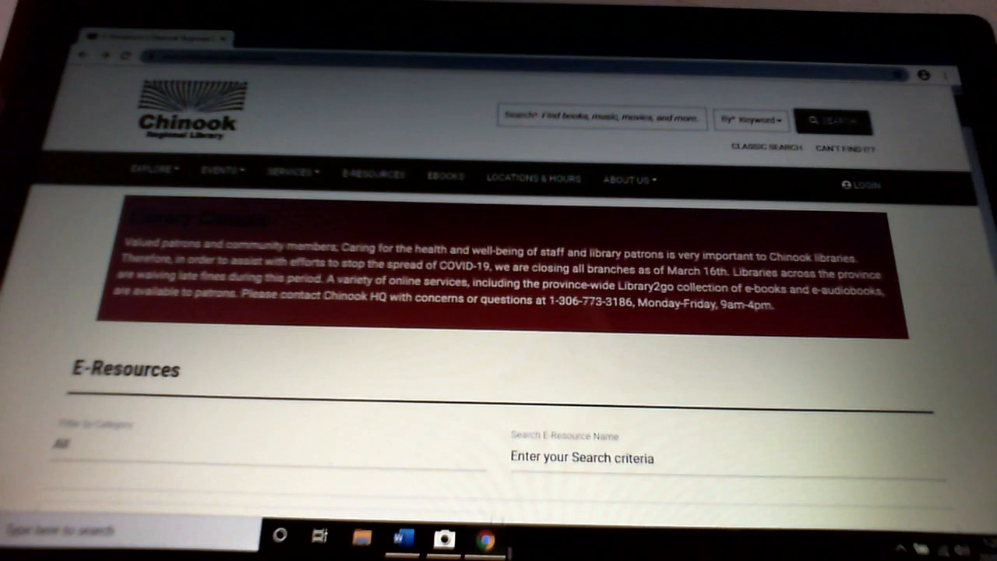
Step: Scroll down the E-Resources database list to reach the Kids InfoBits entry
scroll("down", 3)
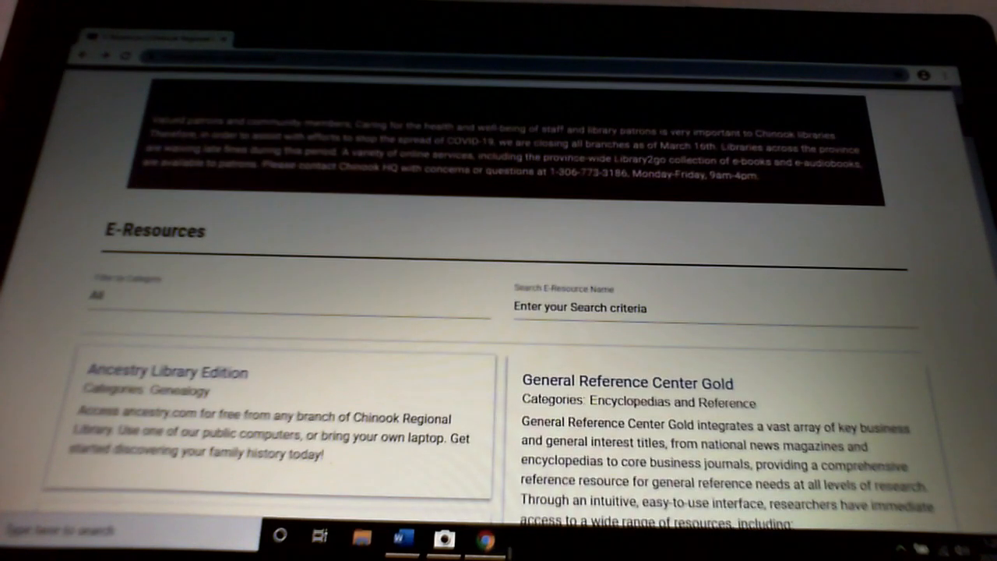
scroll("down", 3)
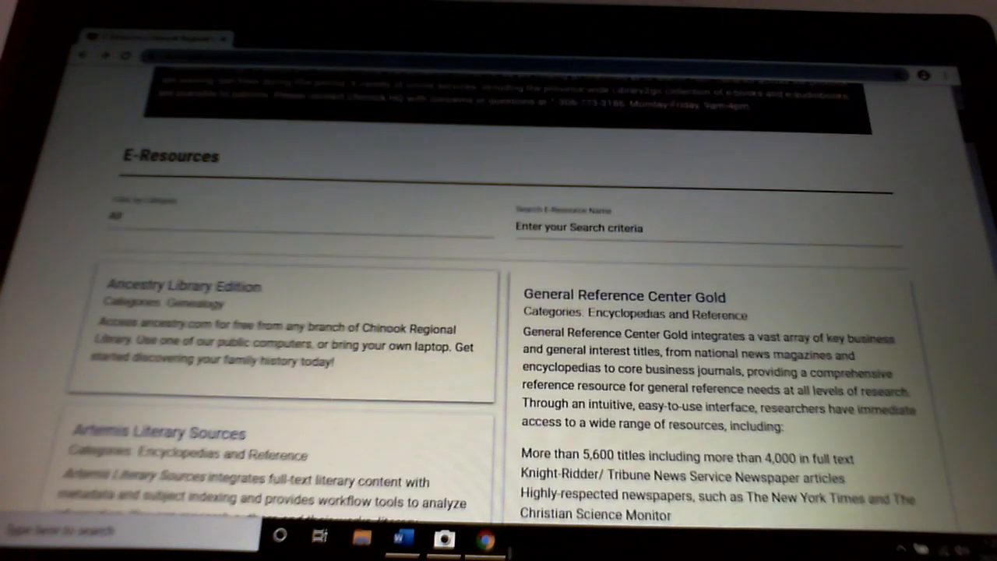
scroll("down", 3)
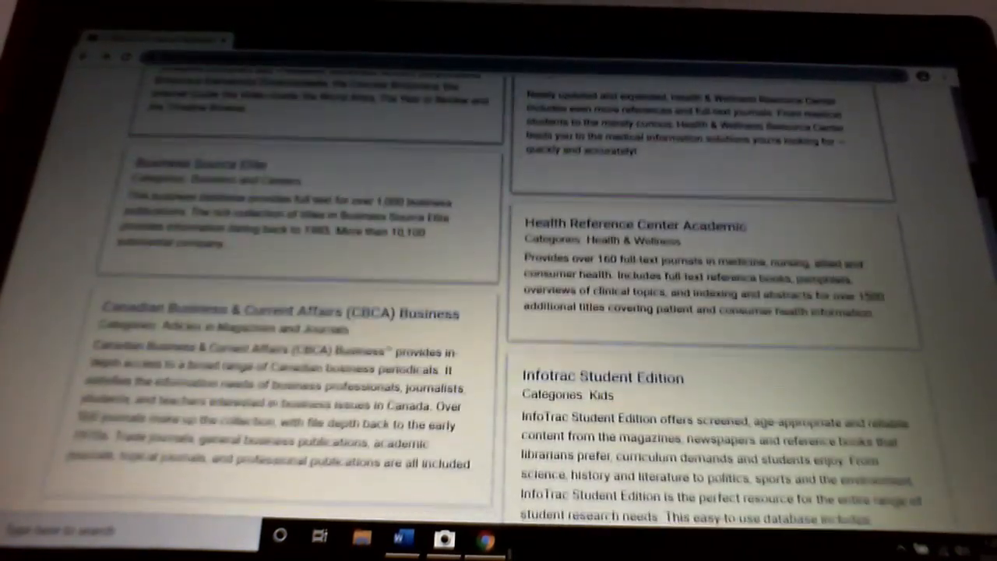
scroll("down", 3)
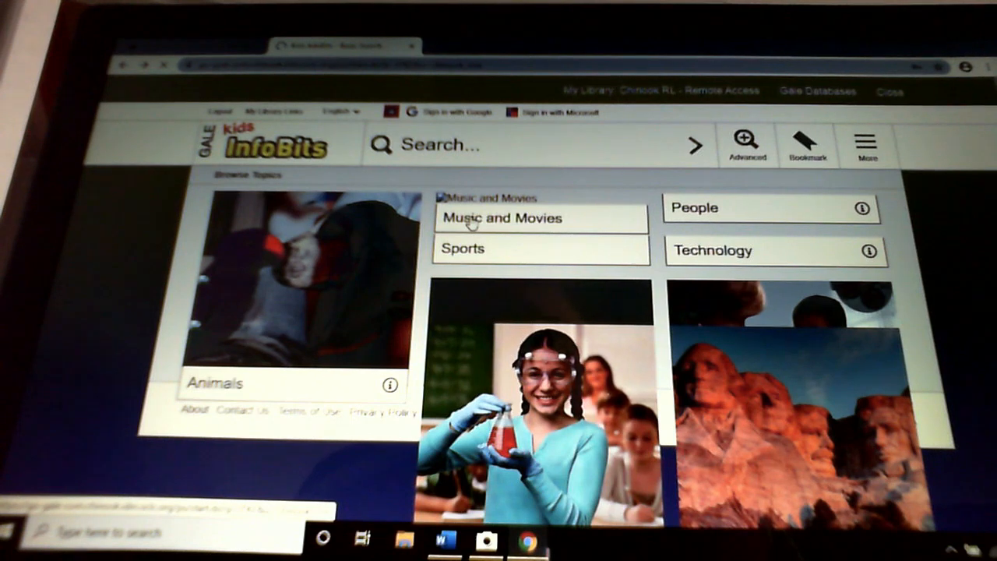
Step: Choose the Music and Movies tile from the Browse Topics home page
left_click(503, 218)
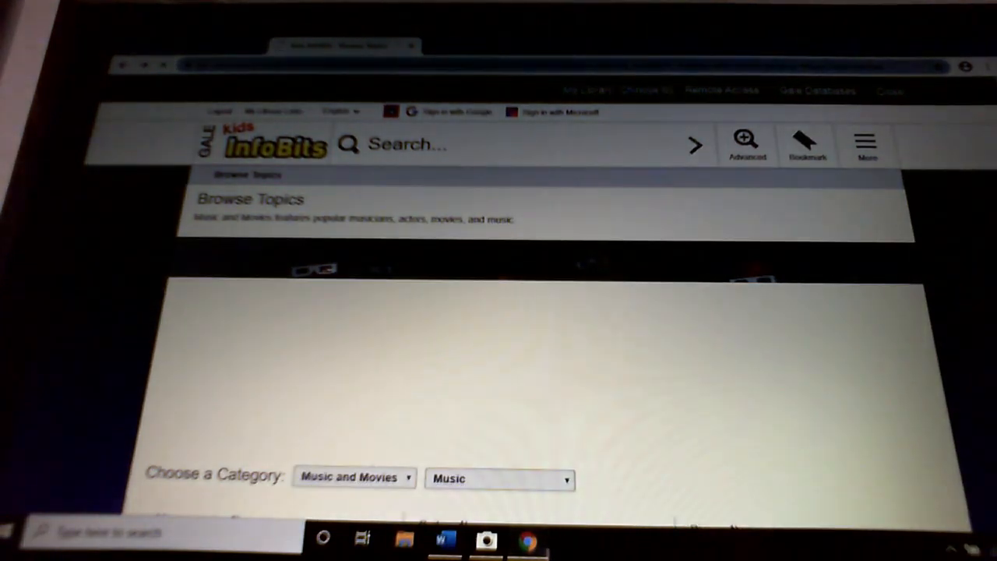
scroll("down", 3)
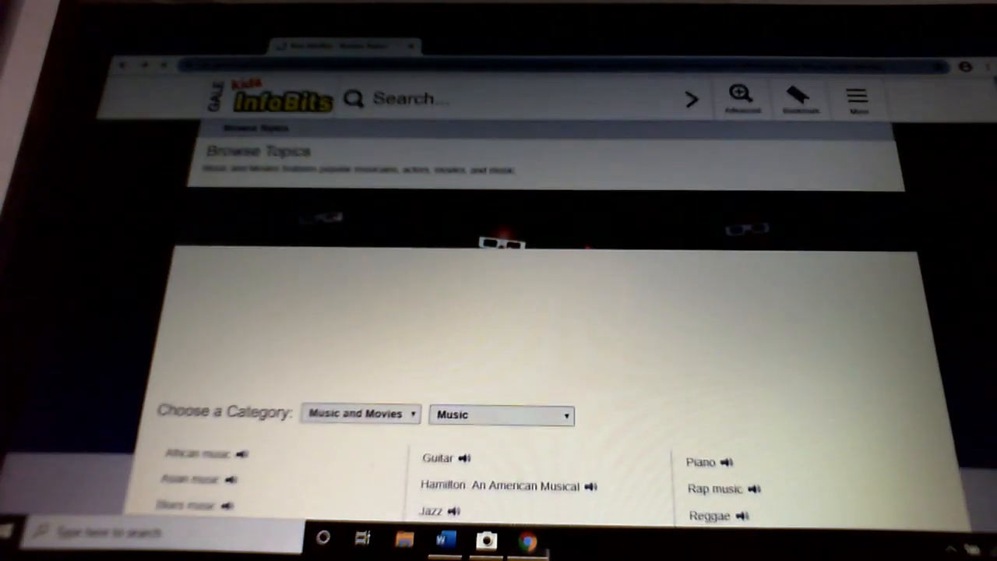
scroll("down", 3)
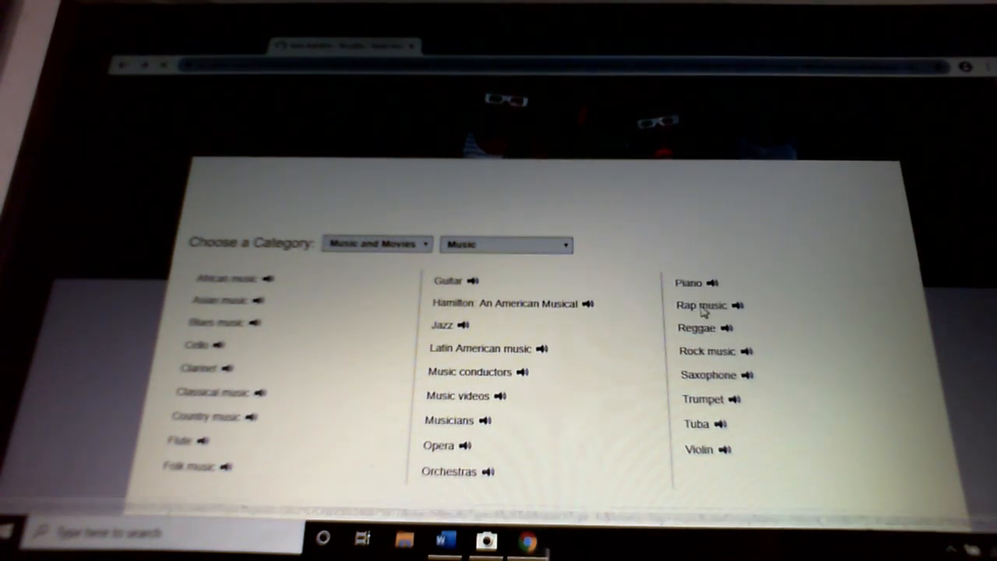
Step: Show the Rap music results and scroll through its book articles, biographies, pictures and magazines
left_click(699, 304)
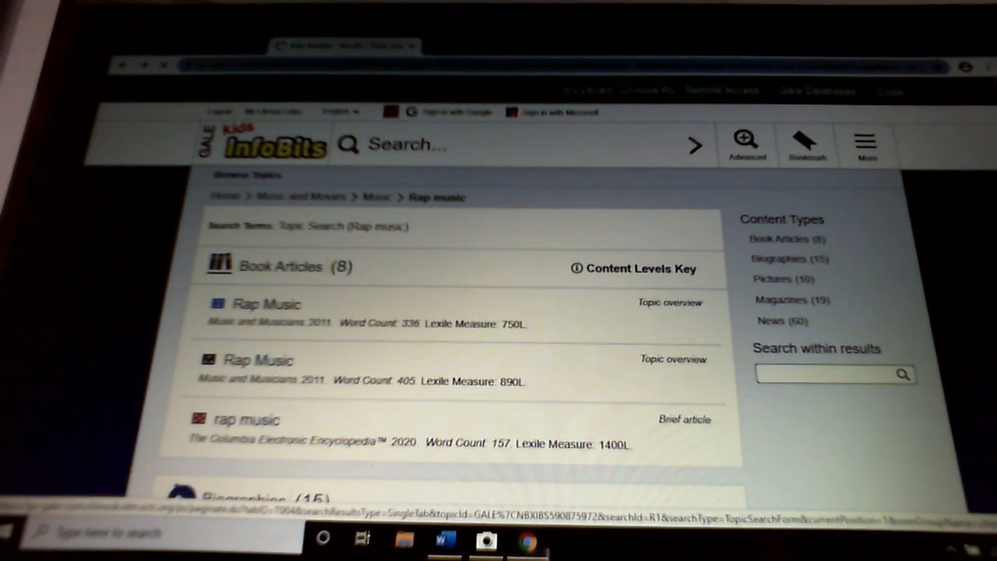
scroll("down", 3)
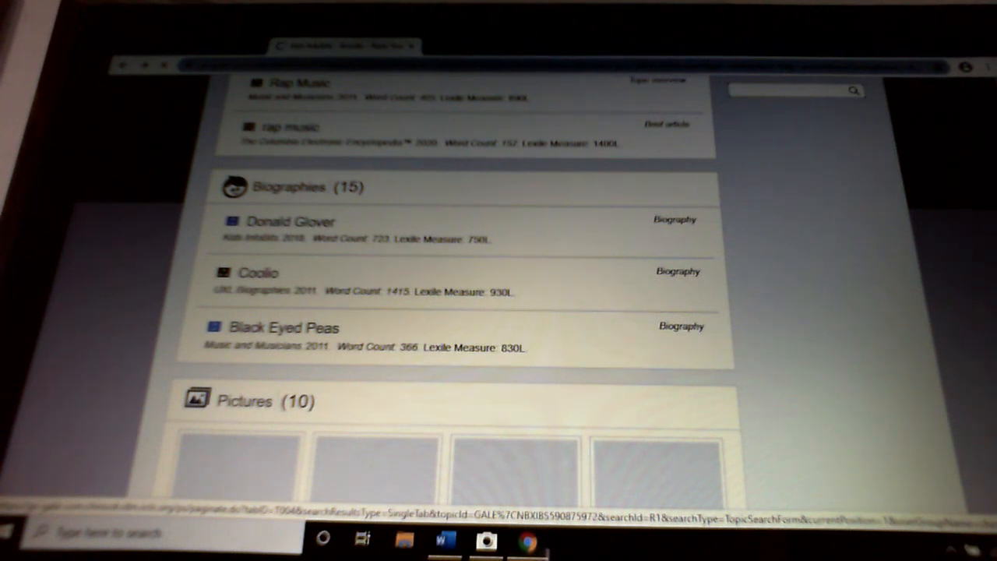
scroll("down", 3)
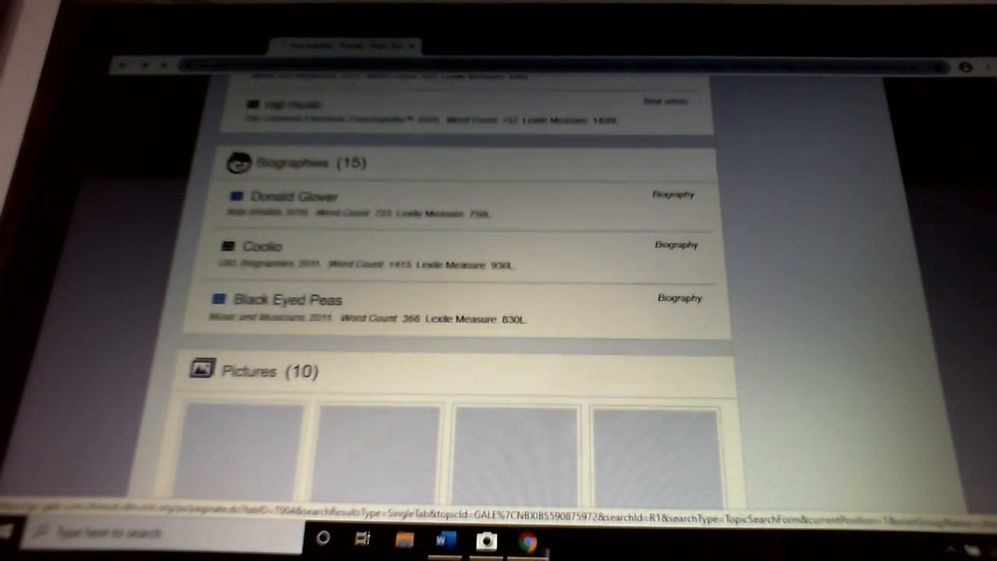
scroll("down", 3)
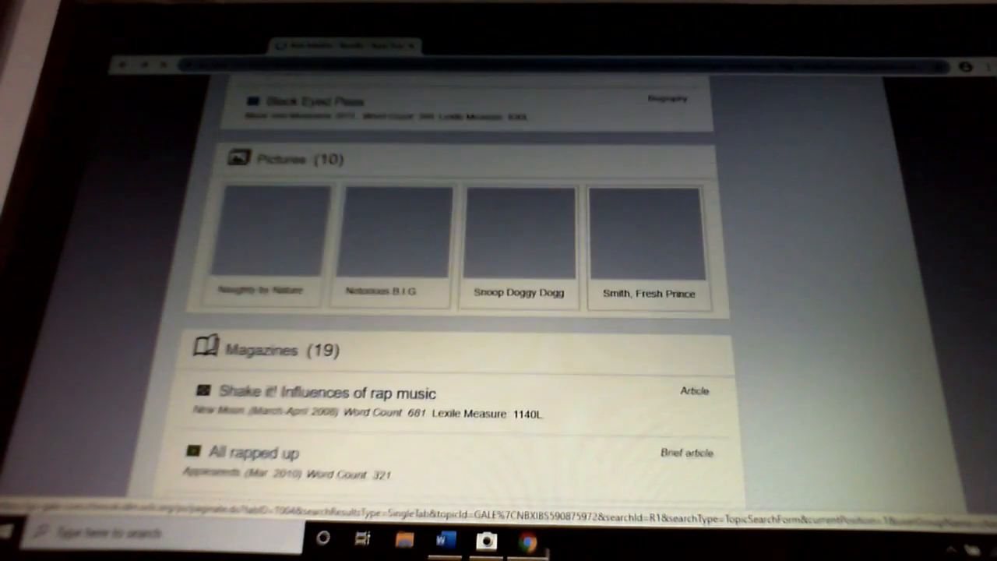
scroll("down", 3)
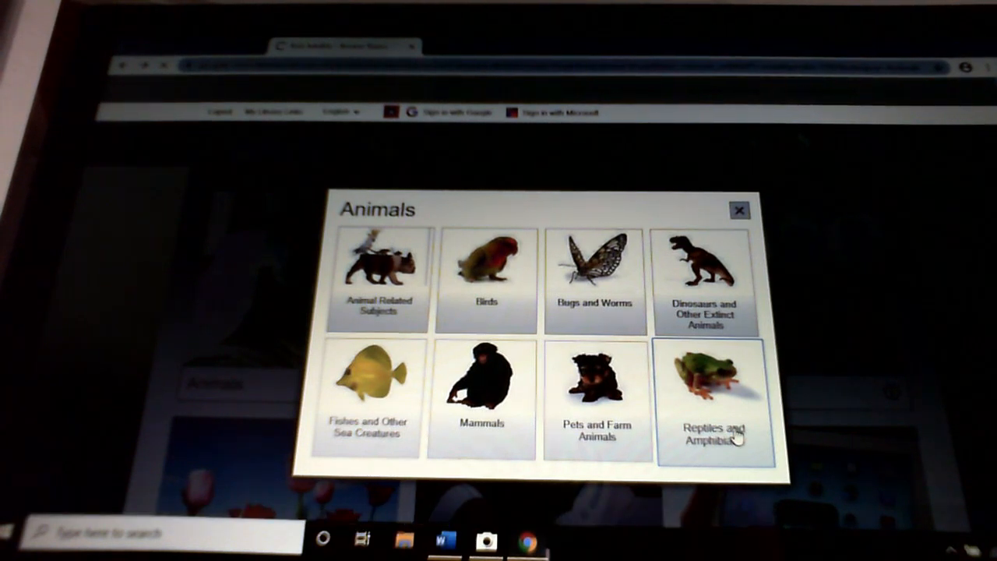
Step: Choose Reptiles and Amphibians under Animals and select Geckos from its subtopic list
left_click(739, 211)
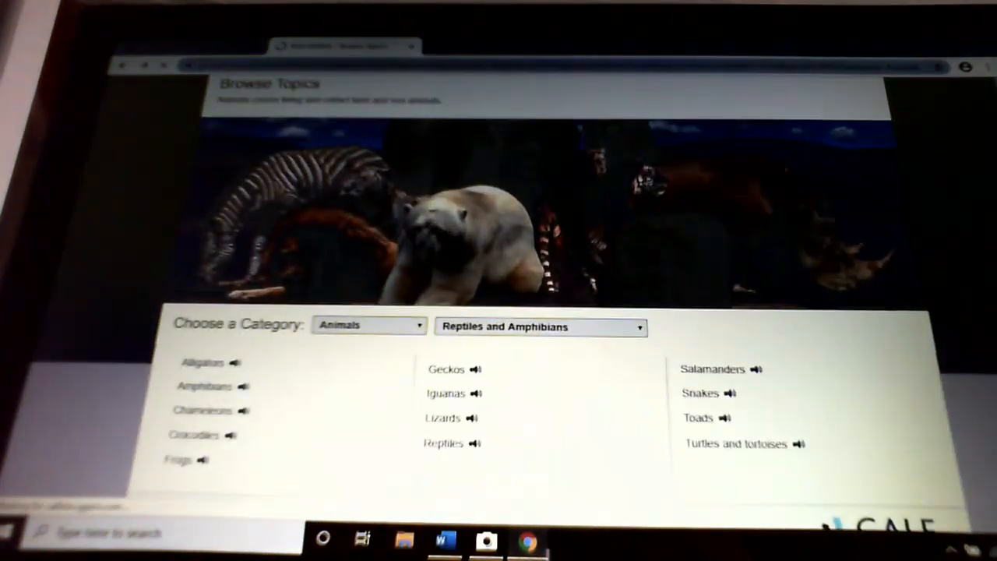
scroll("down", 3)
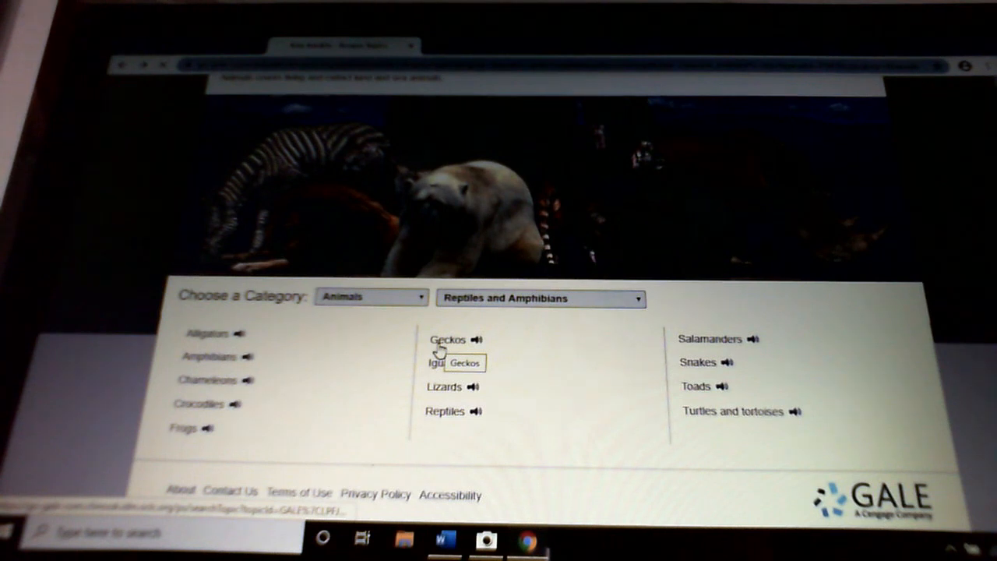
left_click(449, 340)
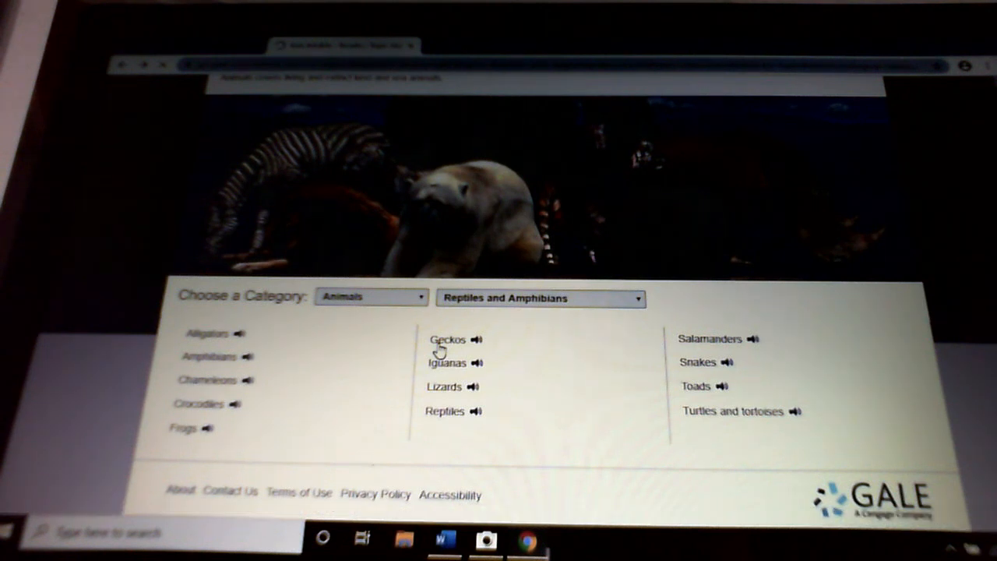
Step: View the Geckos results, read through the first Geckos book article to its end
left_click(449, 339)
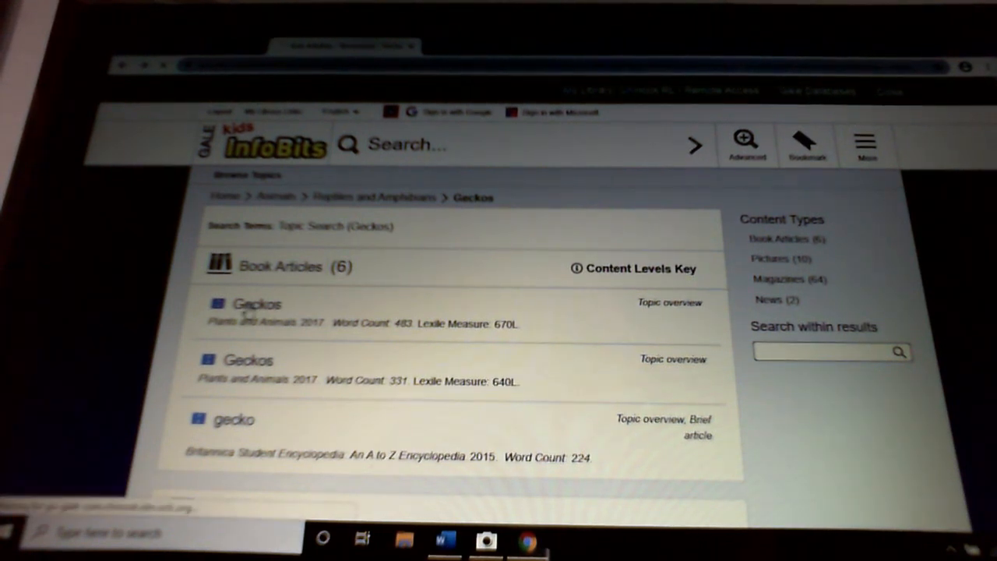
left_click(257, 304)
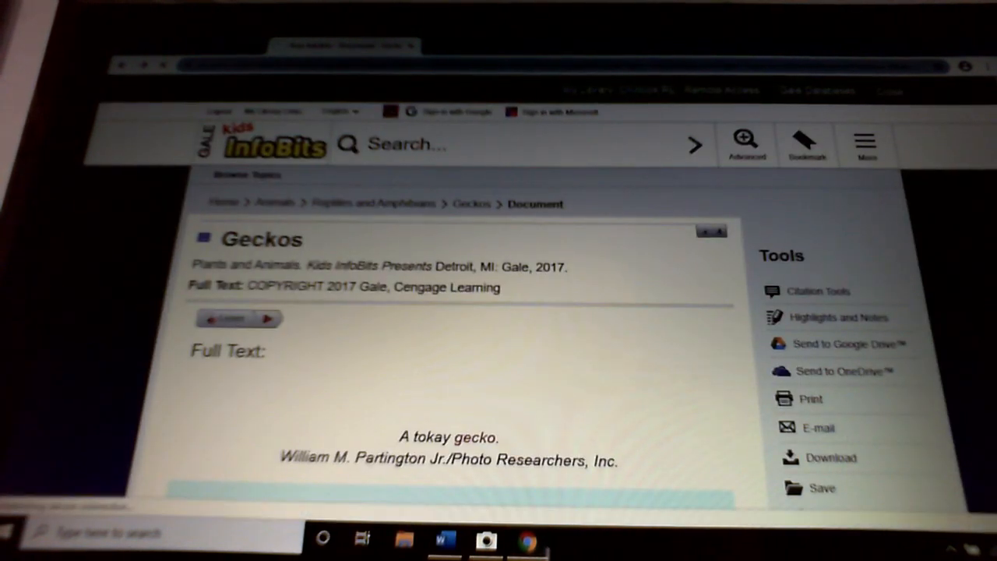
scroll("down", 3)
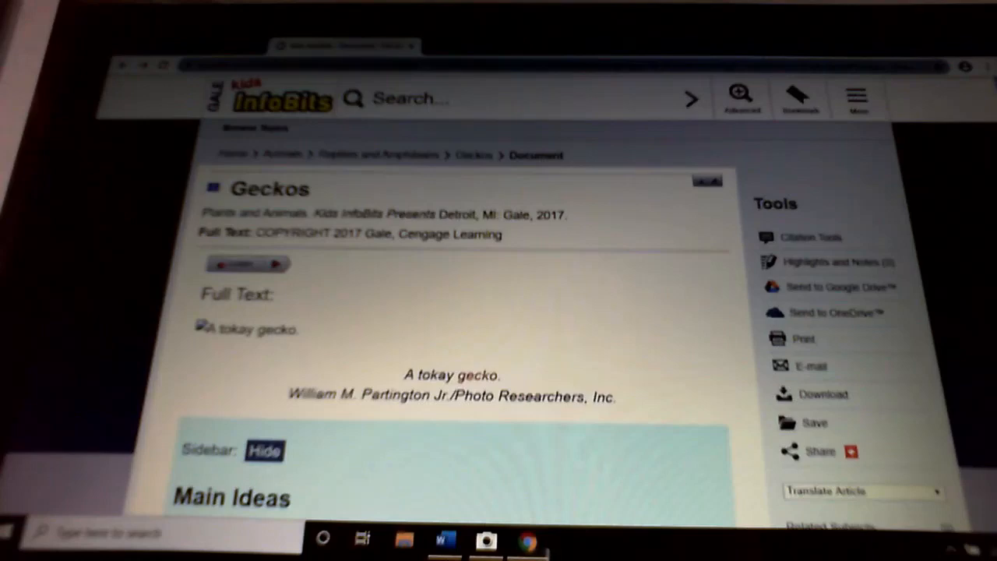
scroll("down", 3)
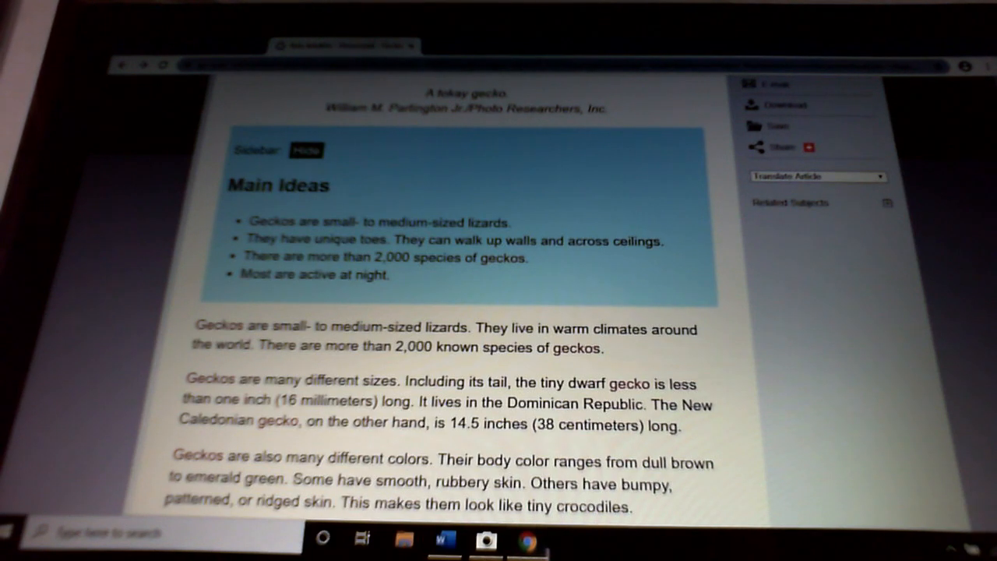
scroll("down", 3)
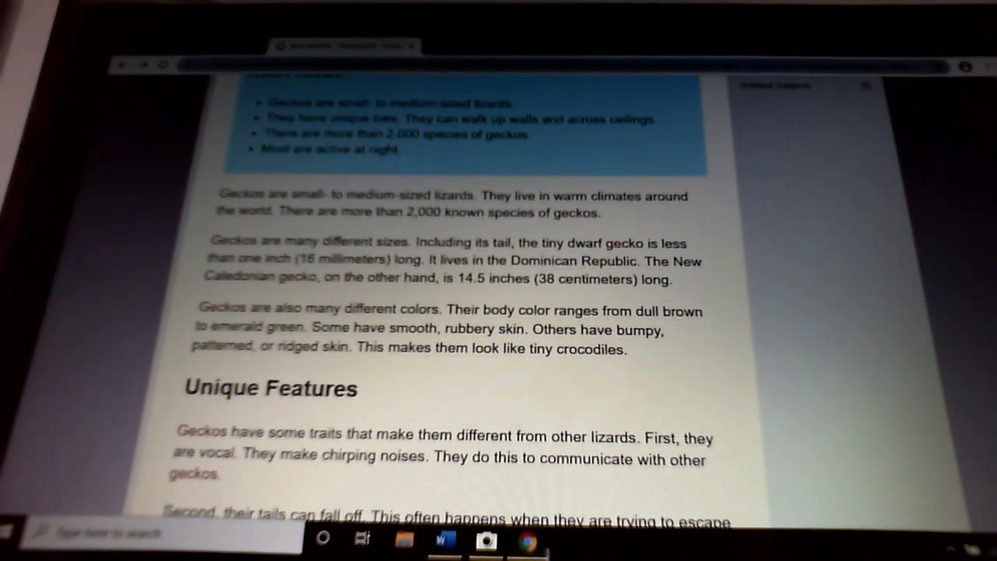
scroll("down", 3)
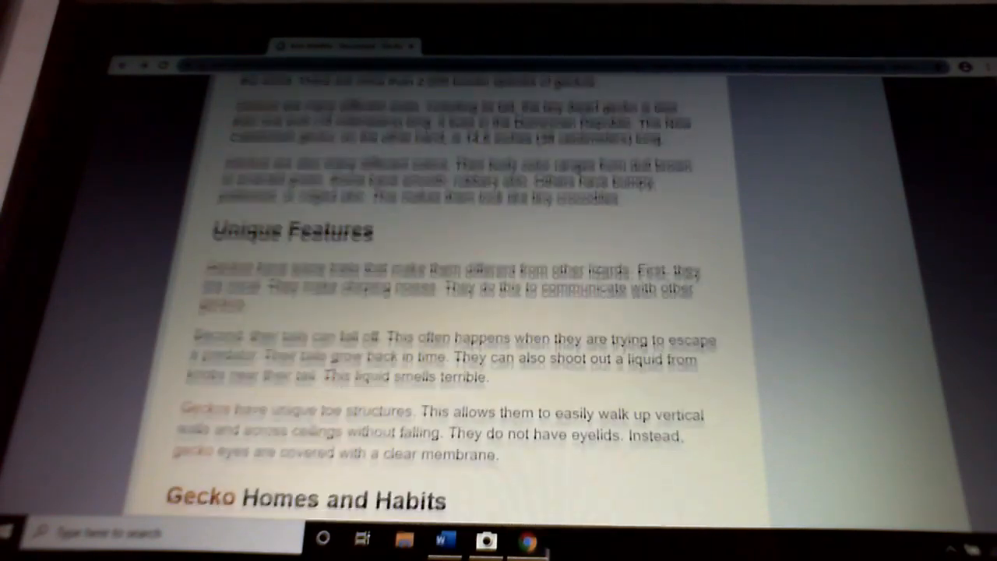
scroll("down", 3)
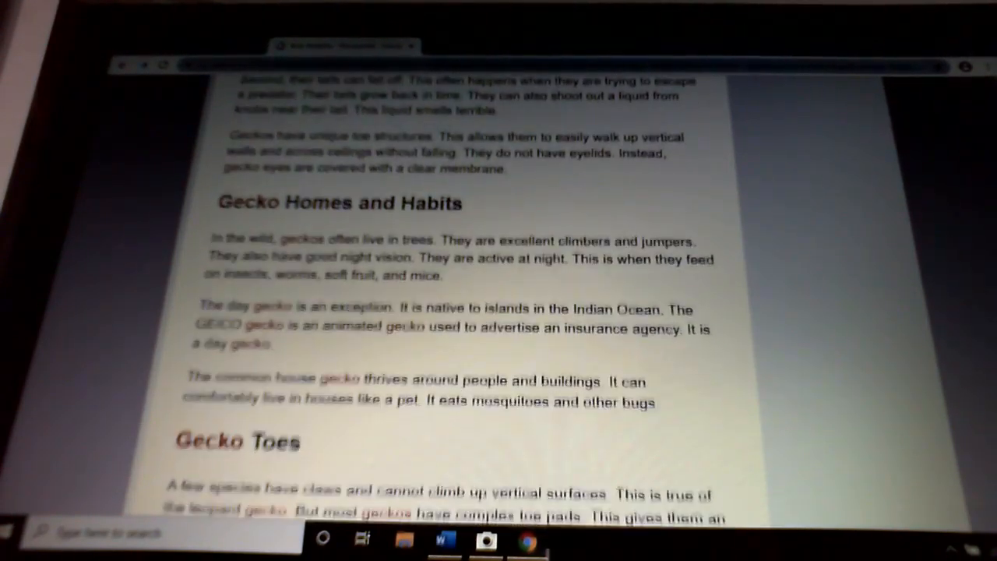
scroll("down", 3)
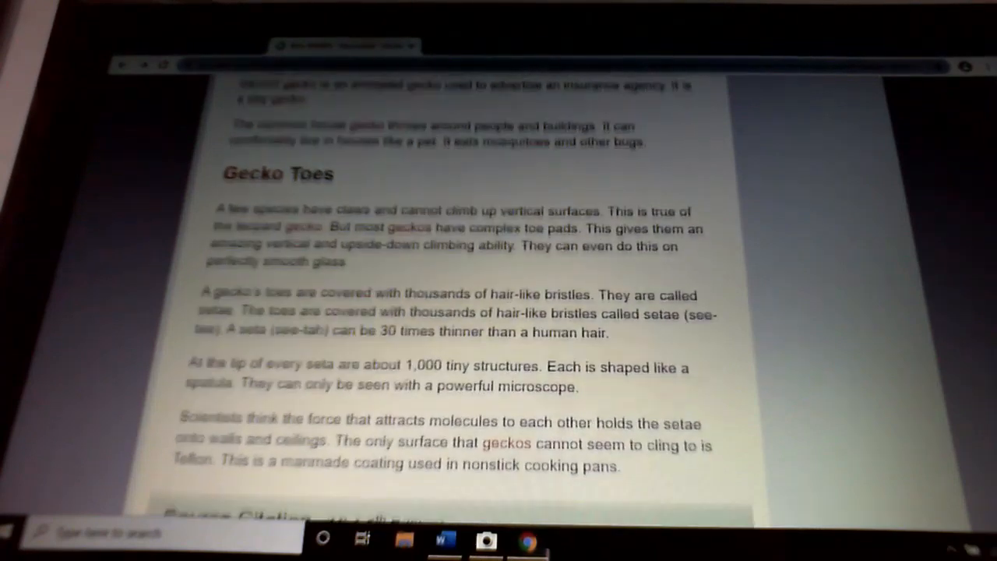
scroll("down", 3)
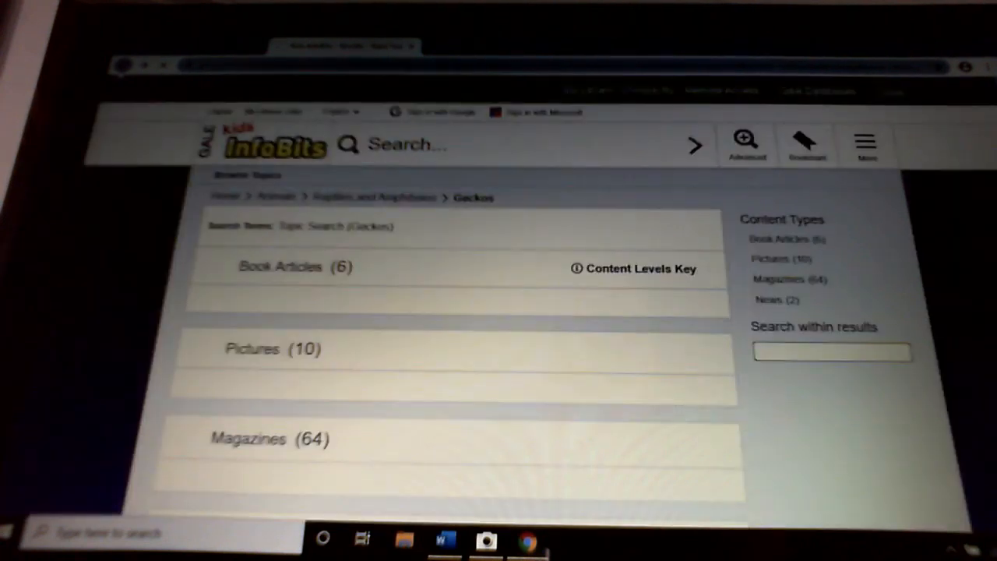
Step: Return to Geckos results, filter to Pictures (10) and view a gecko picture document
left_click(279, 267)
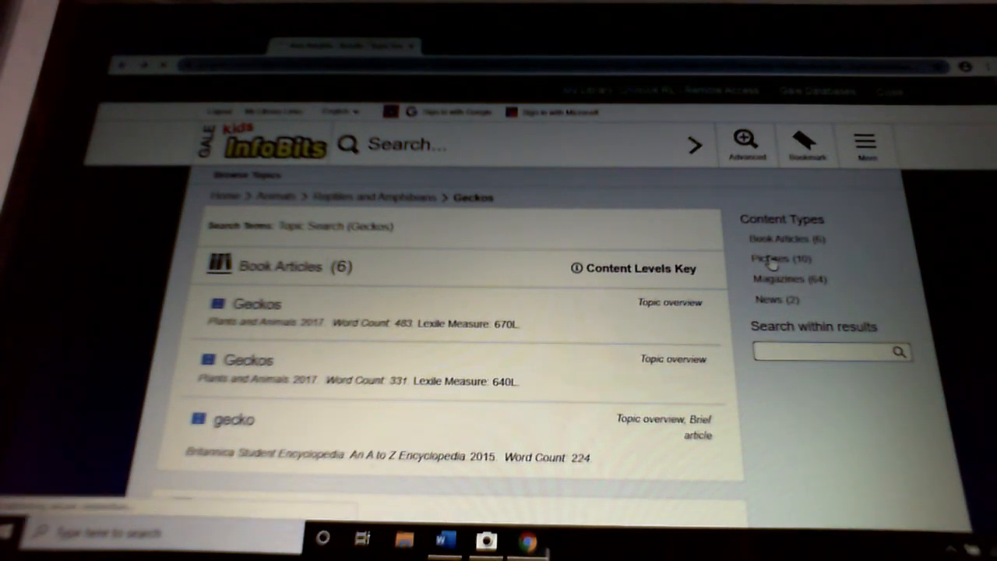
left_click(779, 259)
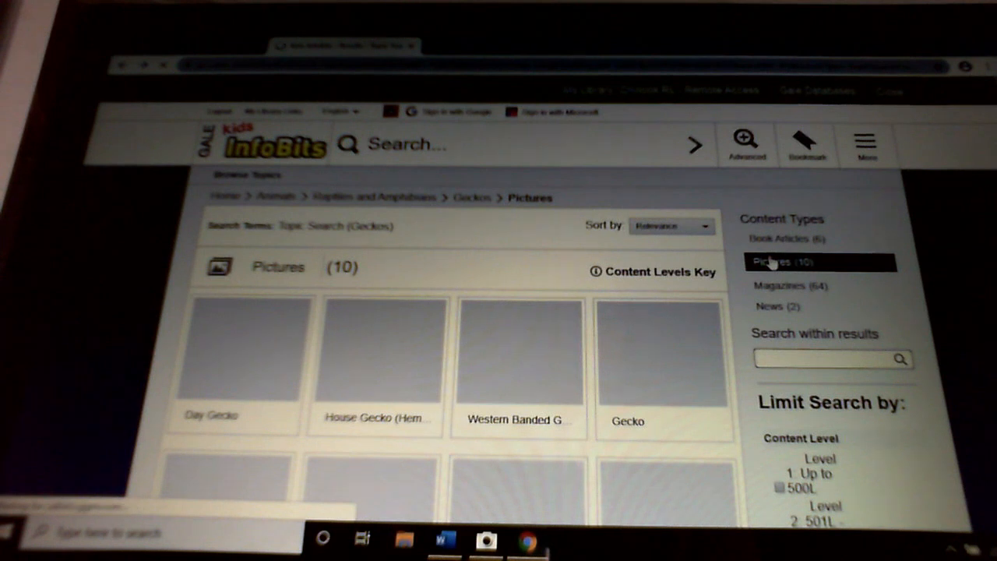
scroll("down", 3)
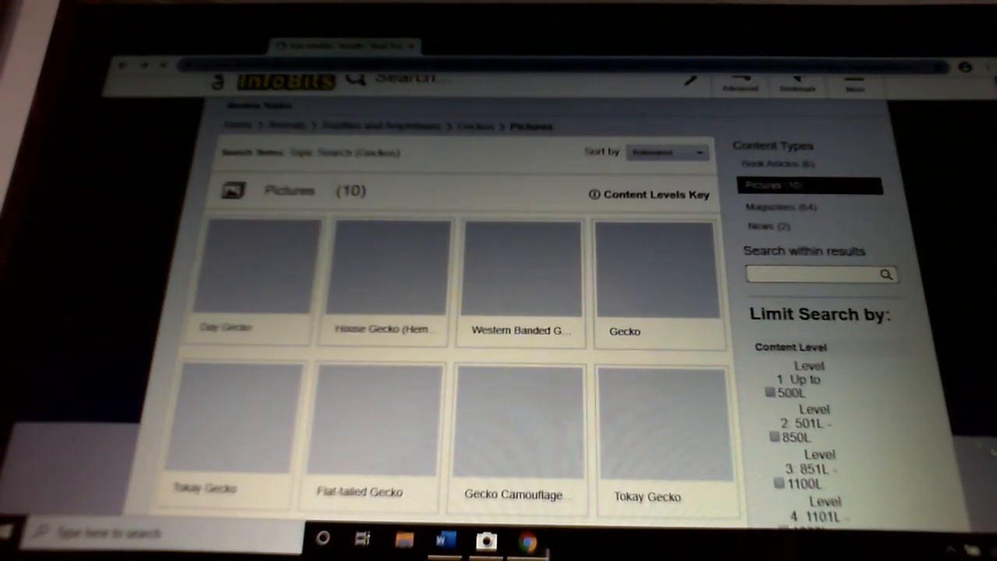
mouse_move(527, 421)
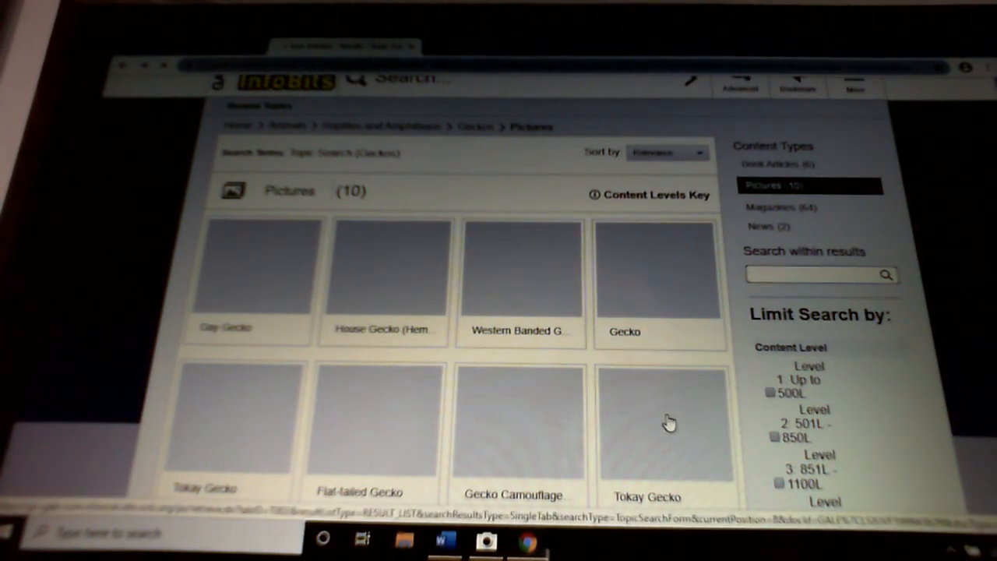
left_click(667, 421)
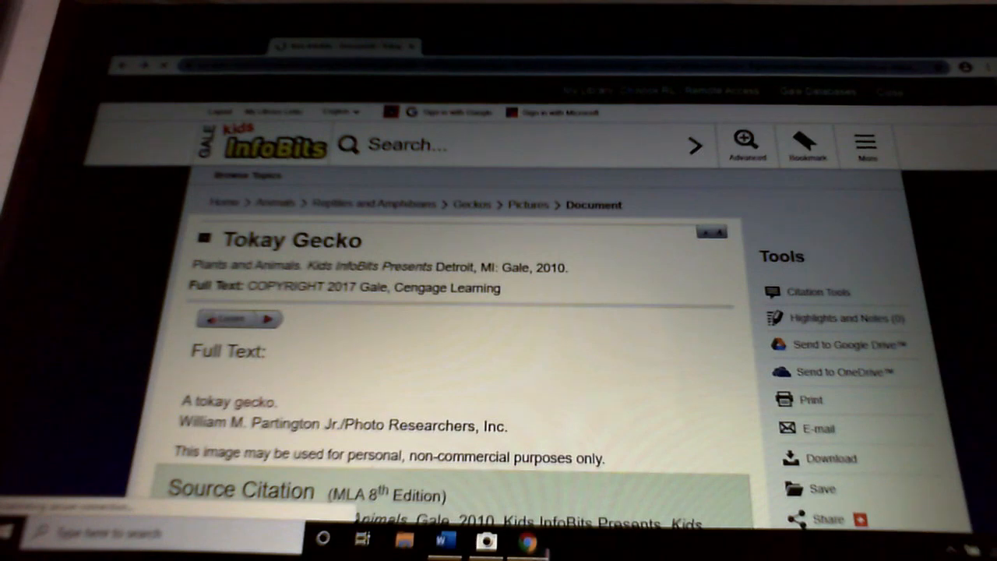
Step: Scroll to the Tokay Gecko document's source citation and back up
scroll("down", 3)
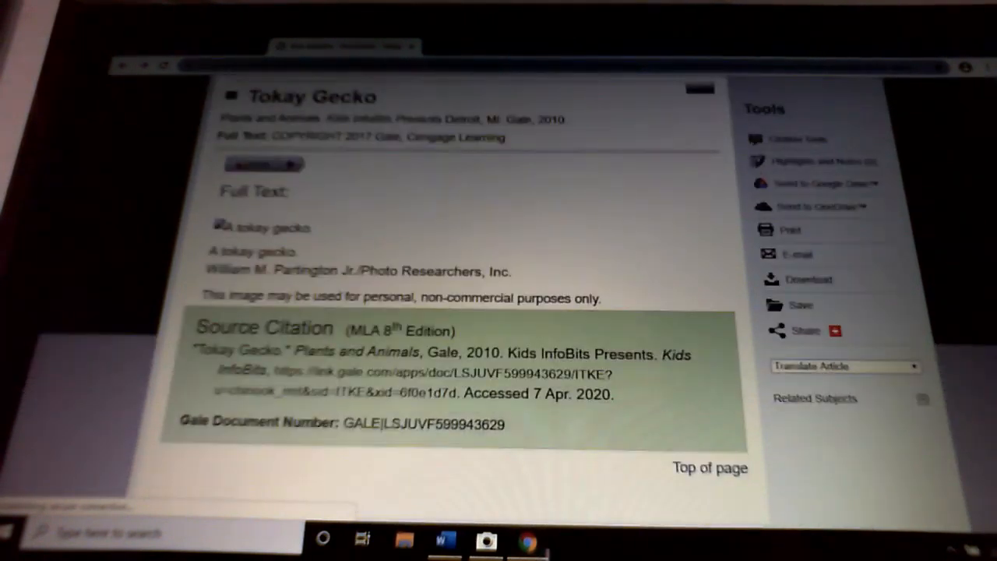
scroll("down", 3)
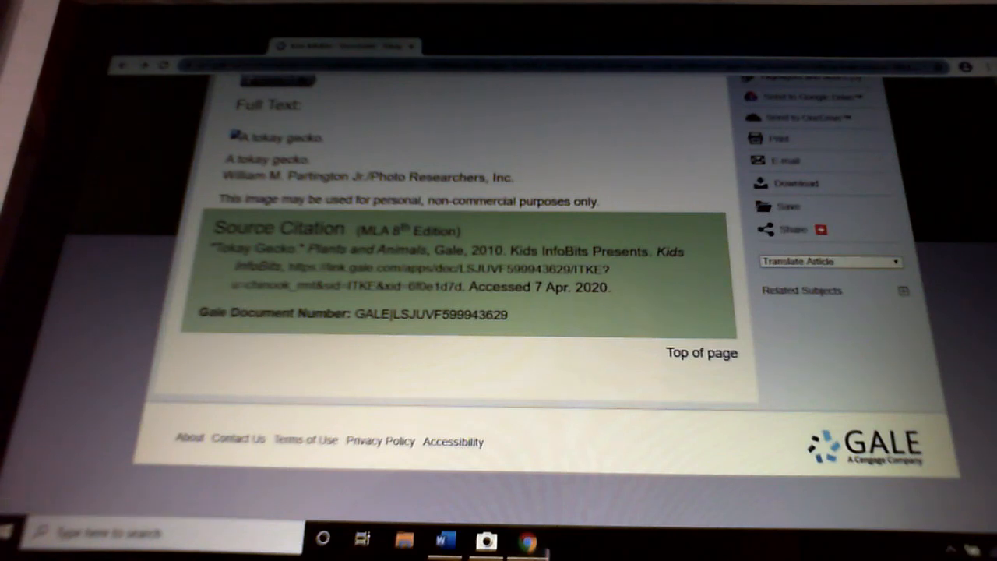
scroll("up", 3)
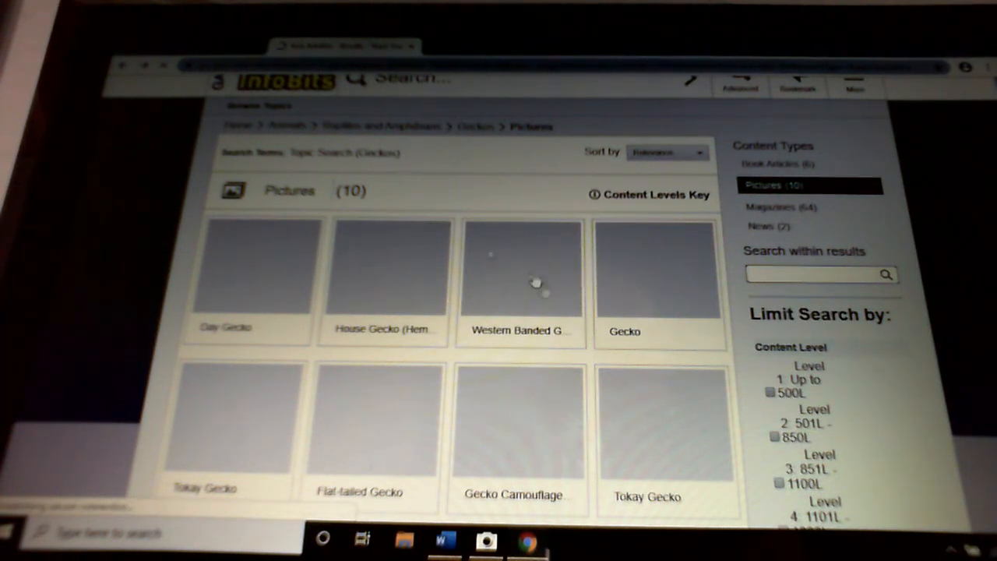
mouse_move(720, 474)
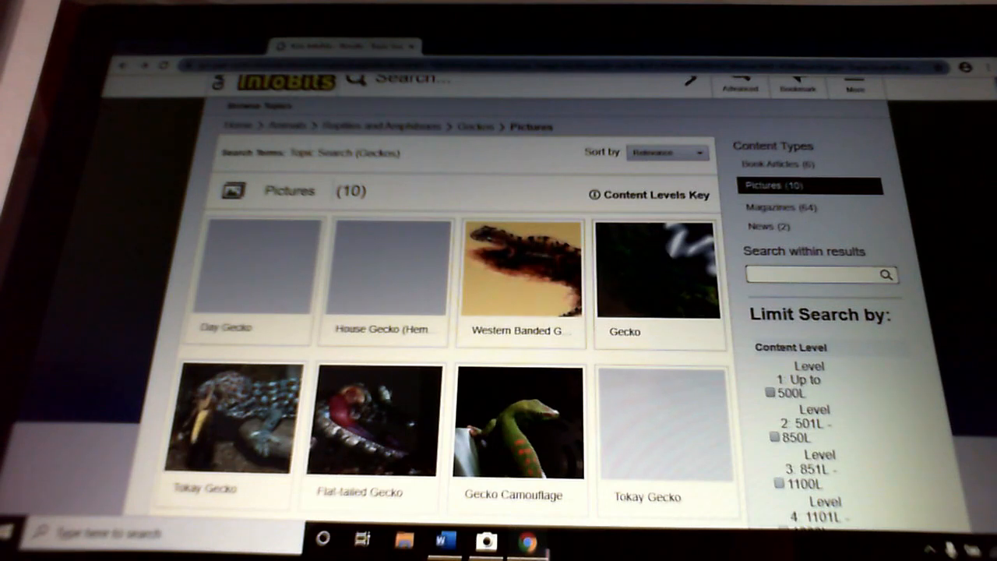
Step: Scroll down the Geckos picture results to see more thumbnails
scroll("down", 3)
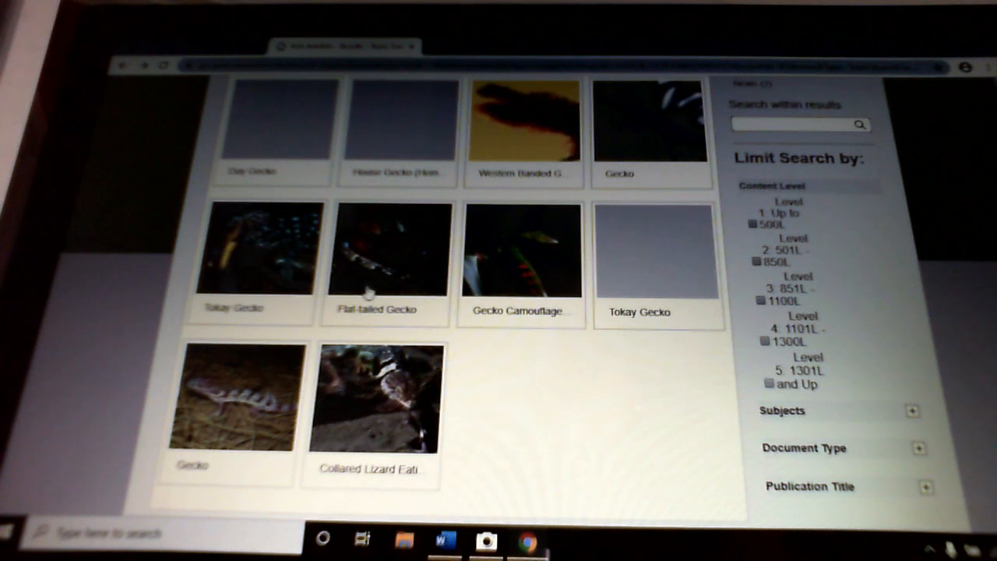
mouse_move(366, 280)
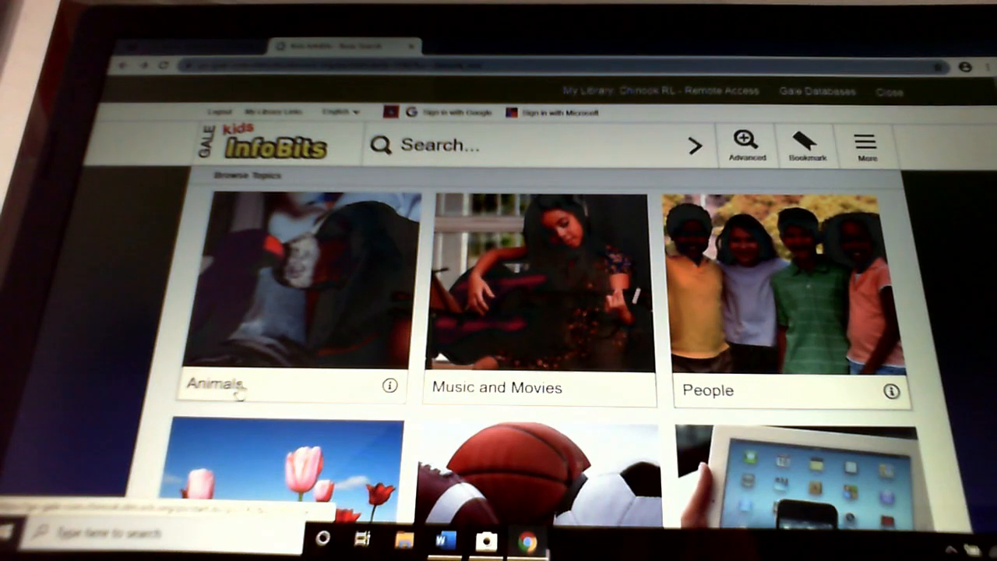
Step: Choose the Animals tile and its Mammals category listing Armadillos to Reindeer and caribou
left_click(217, 387)
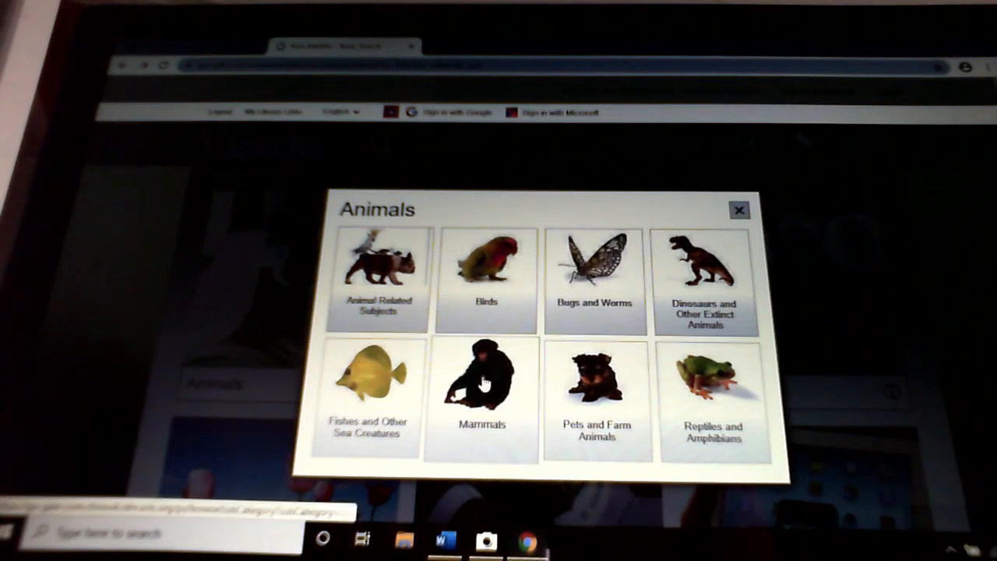
left_click(480, 389)
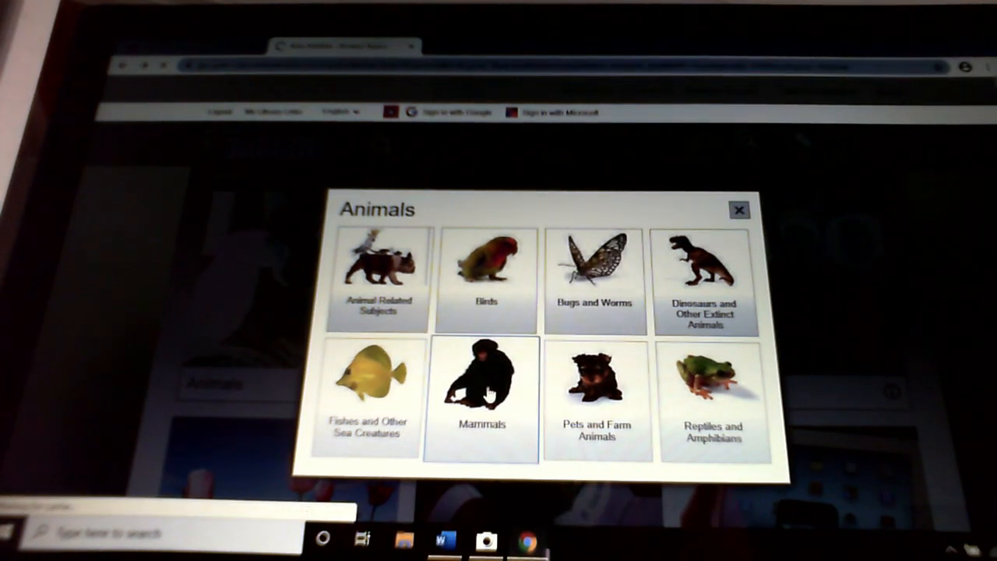
left_click(739, 210)
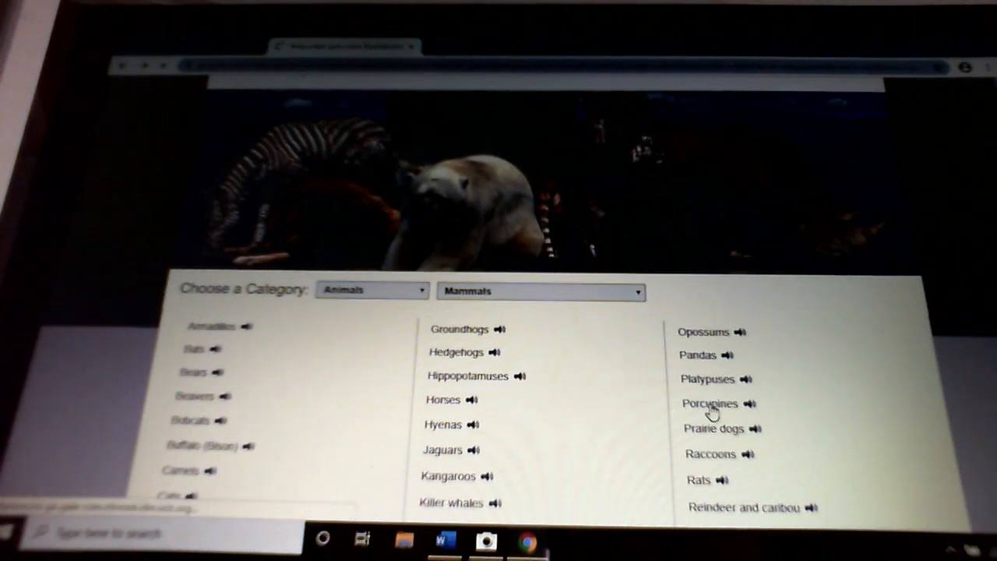
left_click(709, 404)
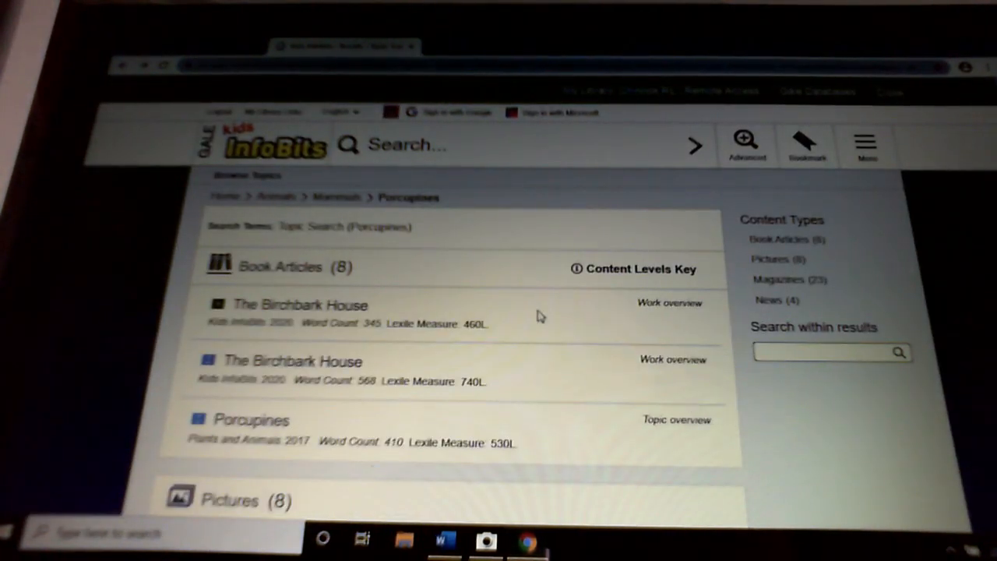
mouse_move(798, 377)
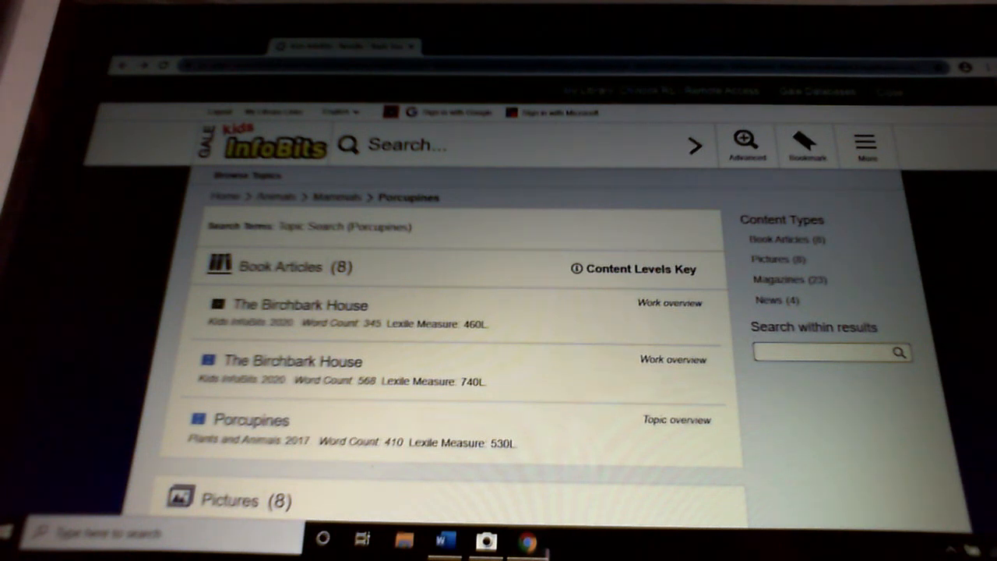
scroll("down", 3)
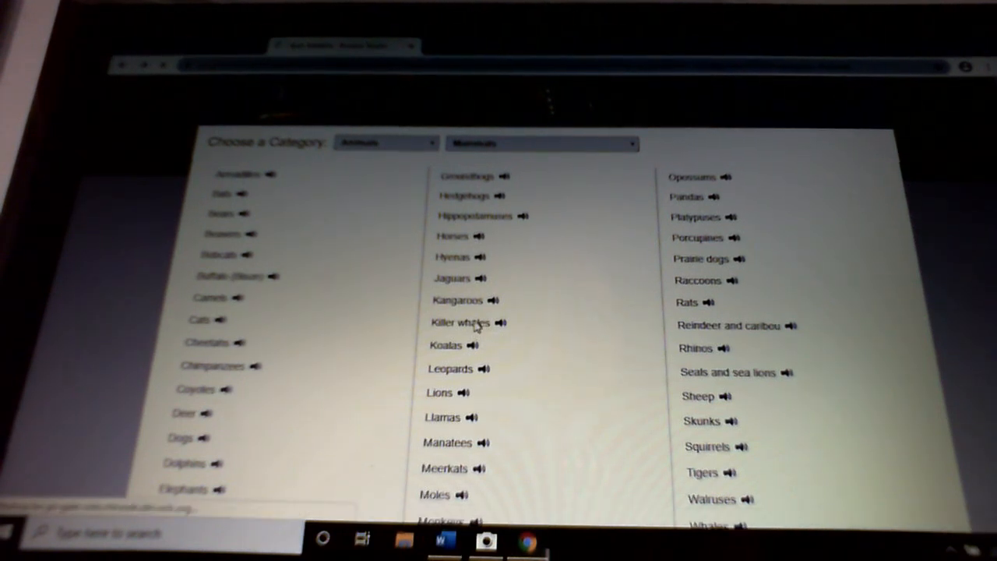
Step: Select Killer whales from the Mammals list to view its eleven book articles
left_click(459, 321)
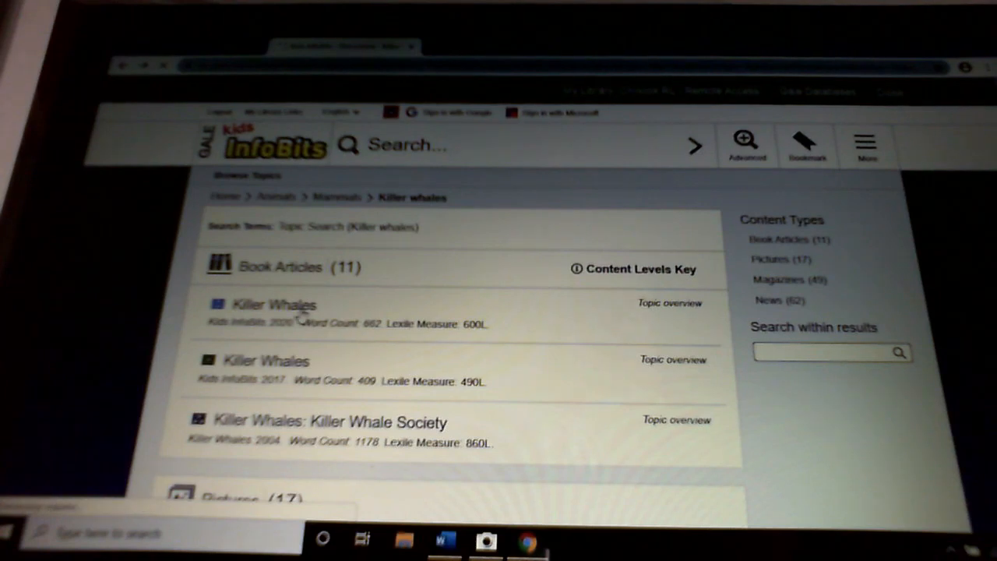
Step: Read the first Killer Whales topic overview article from top to bottom
left_click(274, 304)
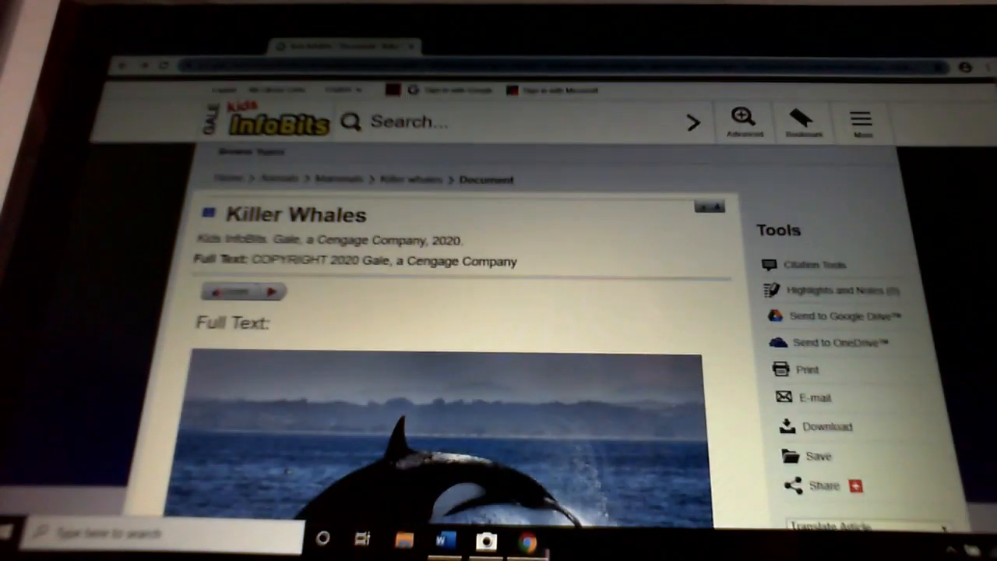
scroll("down", 3)
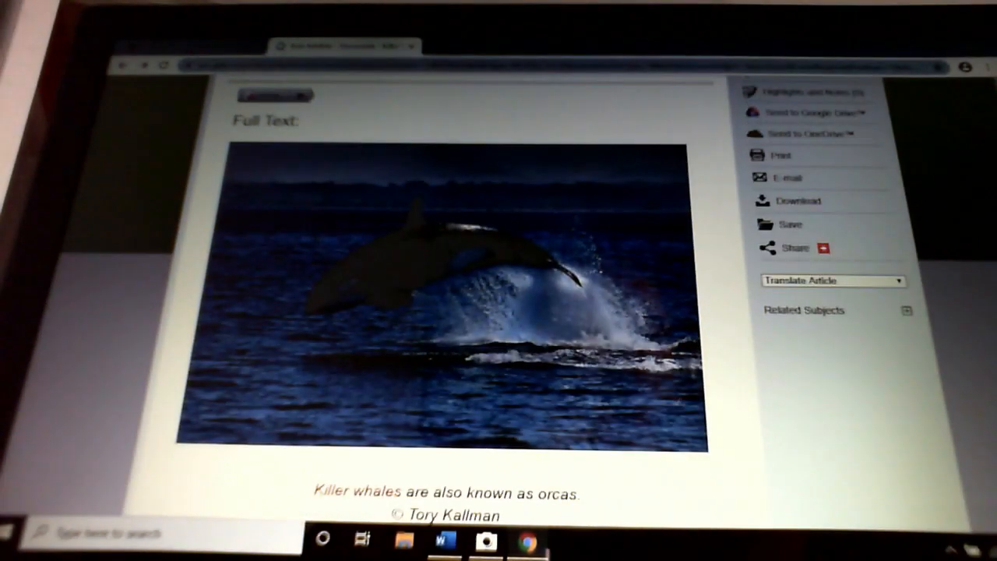
scroll("down", 3)
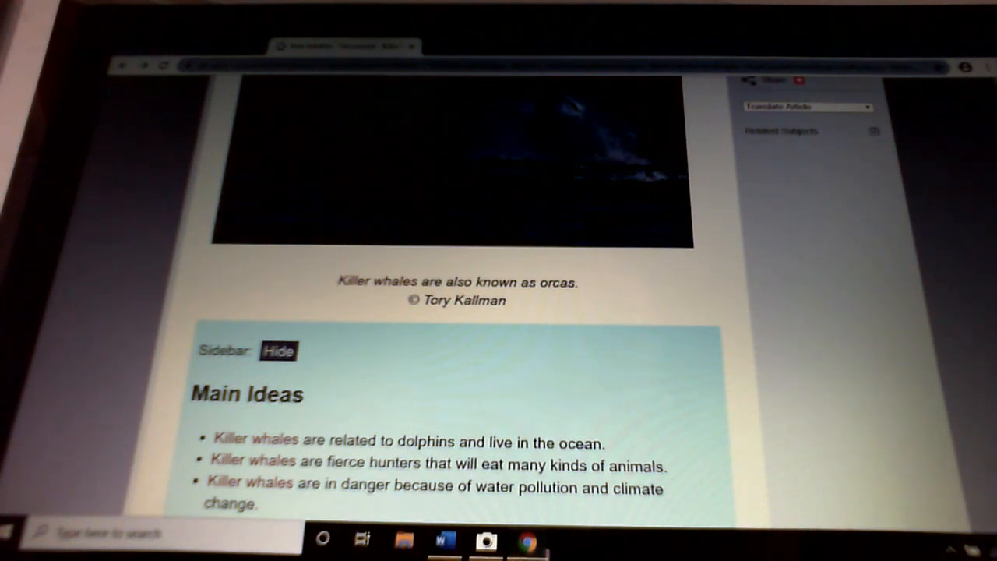
scroll("down", 3)
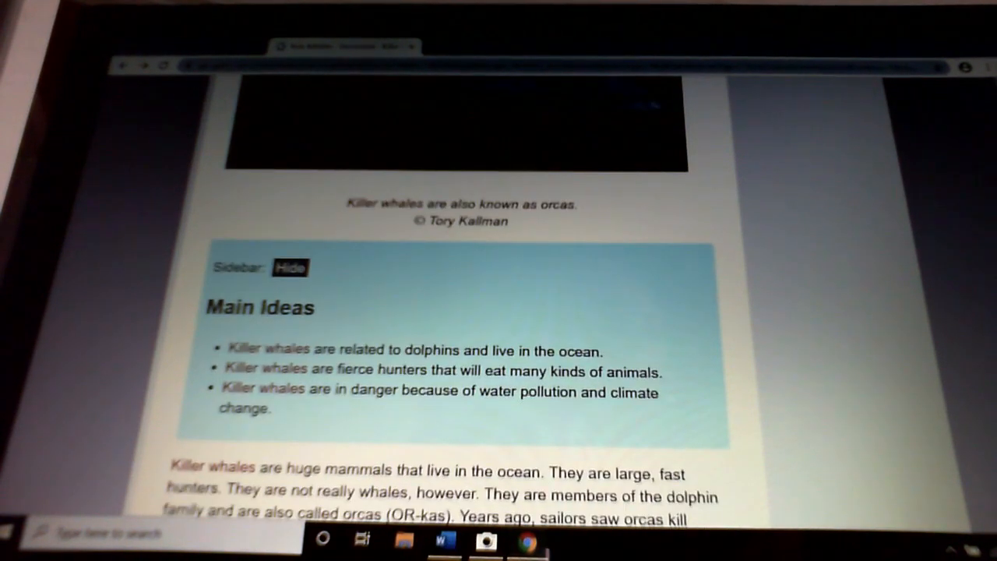
scroll("down", 3)
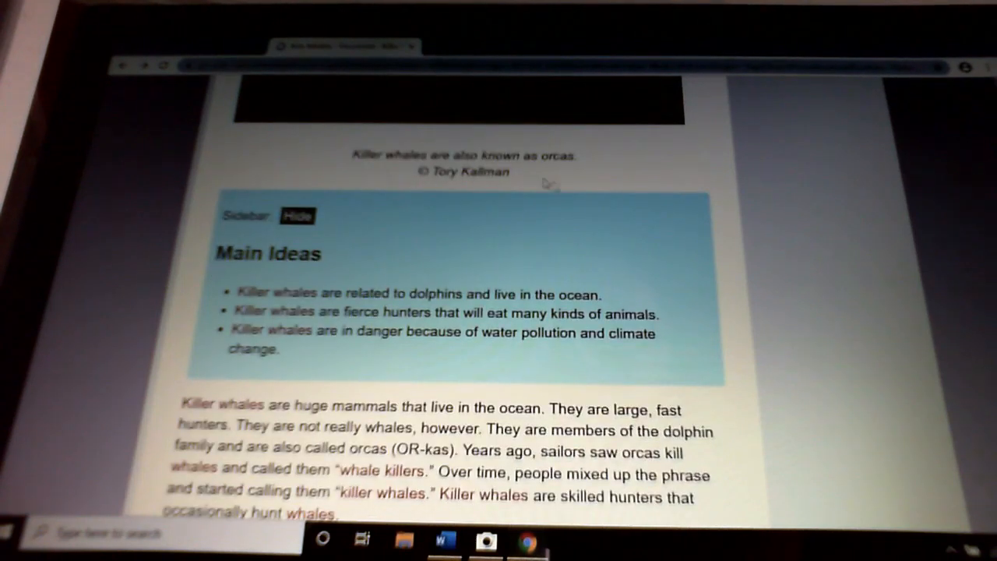
mouse_move(480, 393)
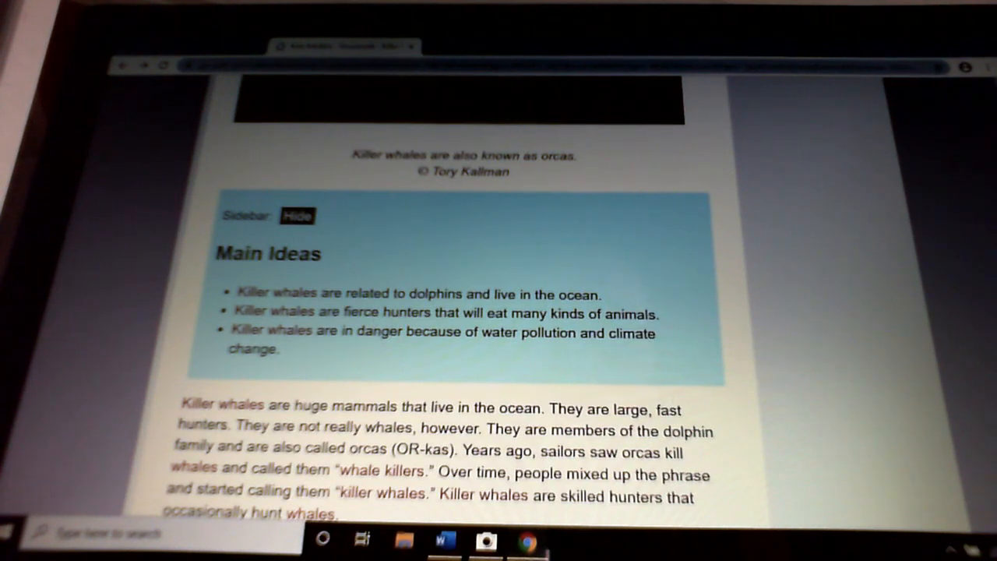
scroll("down", 3)
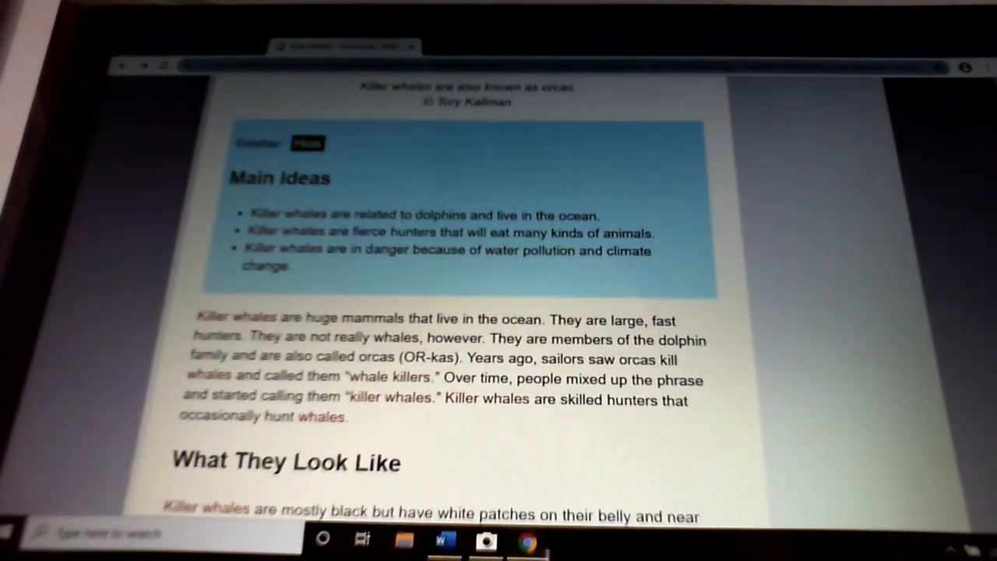
scroll("down", 3)
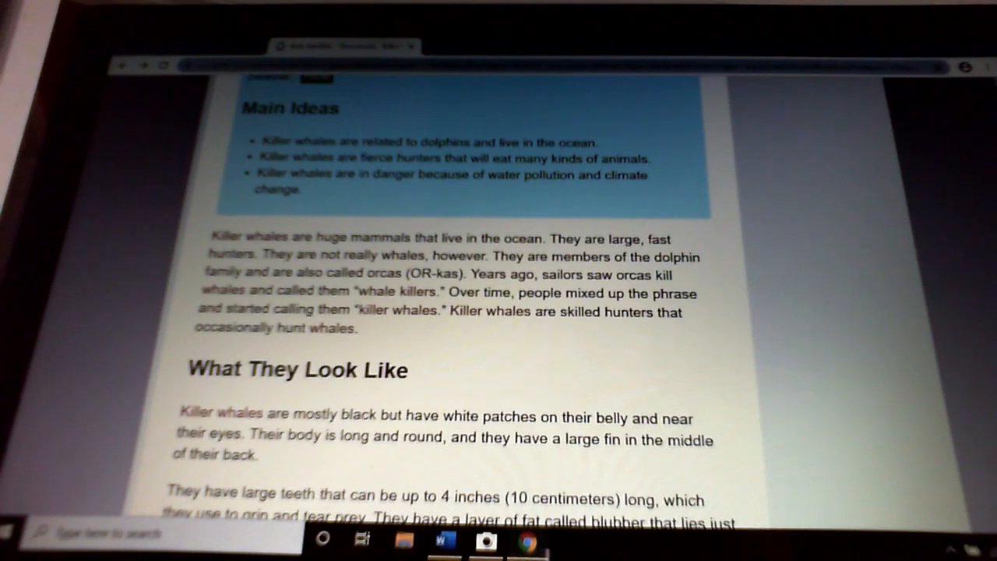
scroll("down", 3)
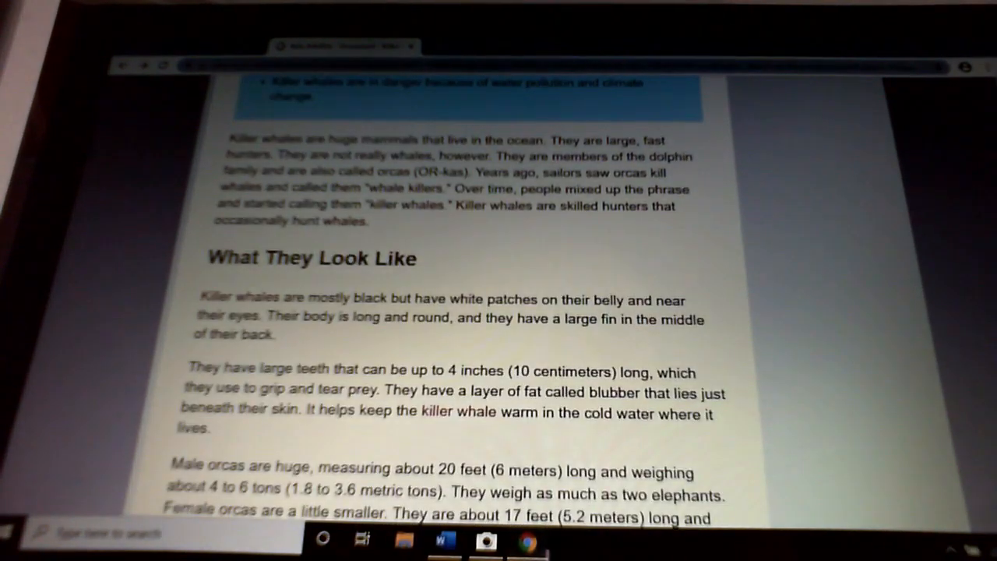
scroll("down", 3)
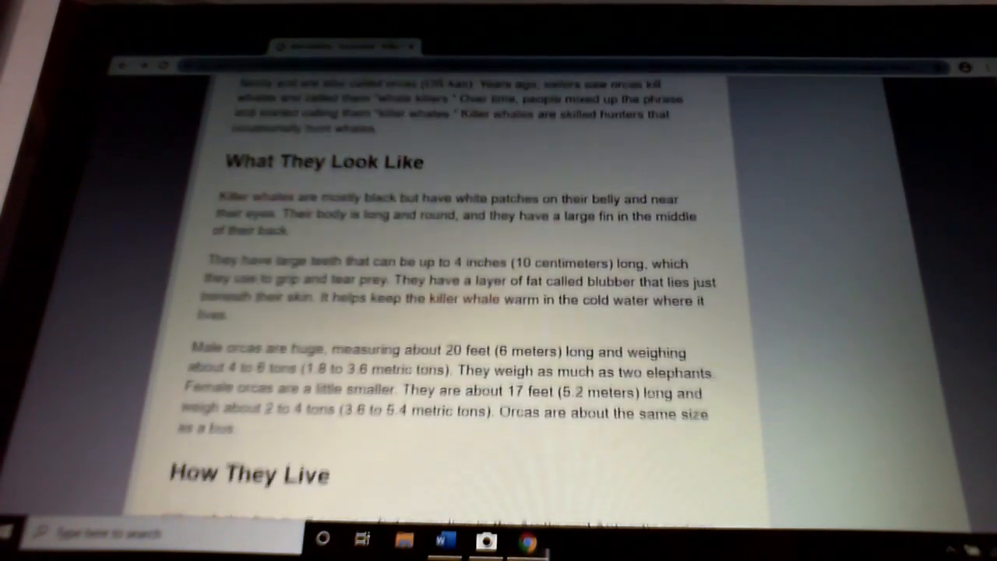
scroll("down", 3)
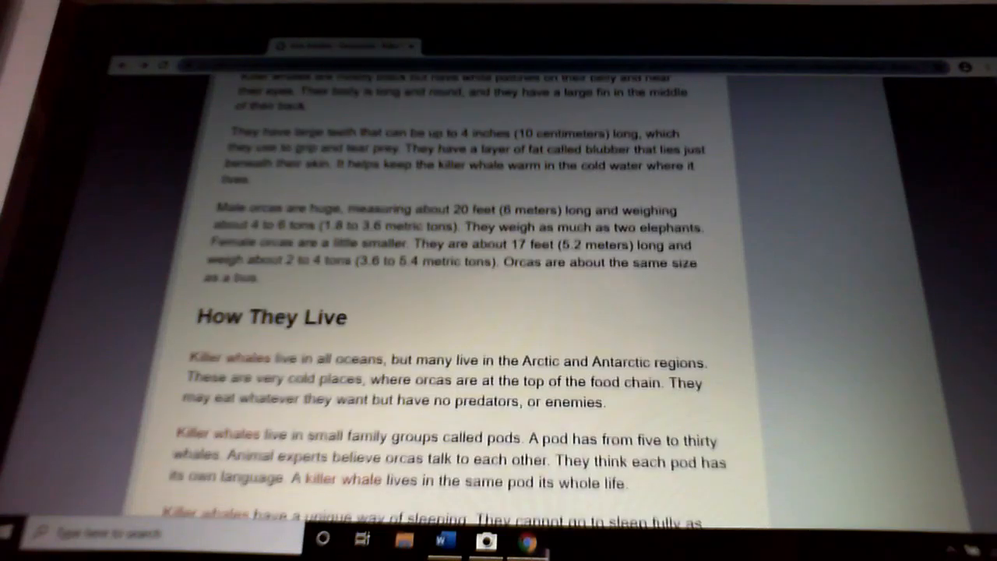
scroll("down", 3)
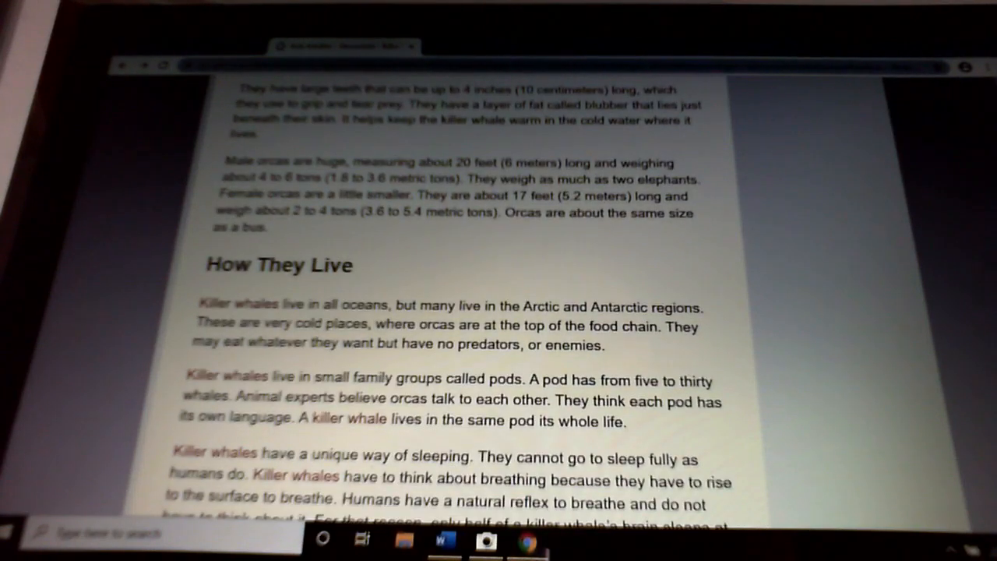
scroll("down", 3)
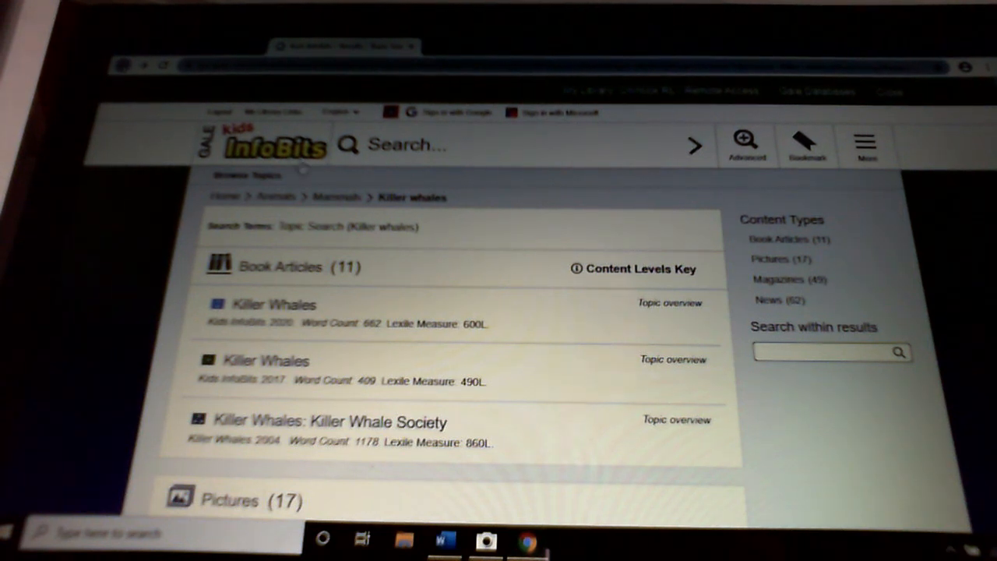
mouse_move(373, 337)
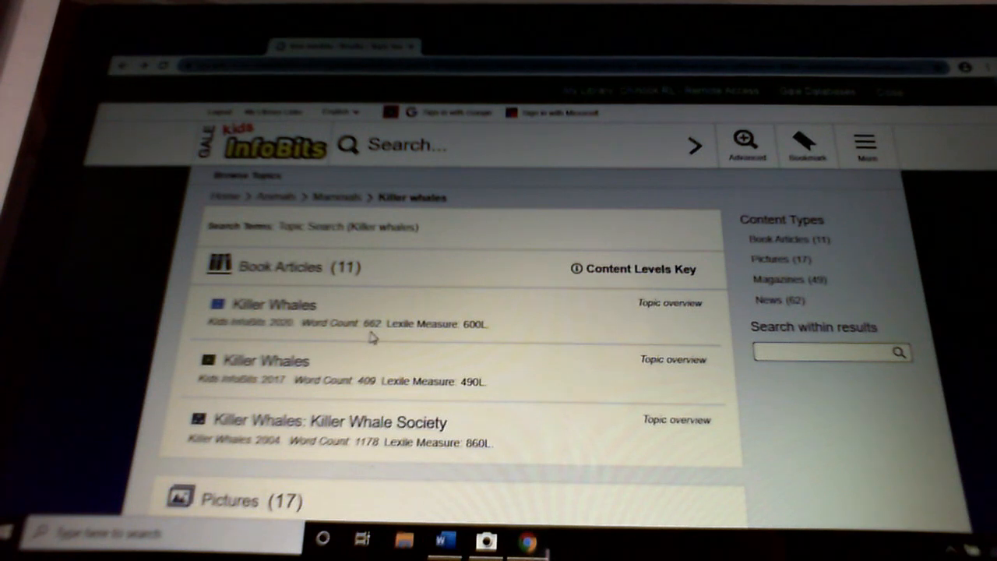
Step: Return to the Killer whales search results via the breadcrumb
left_click(485, 539)
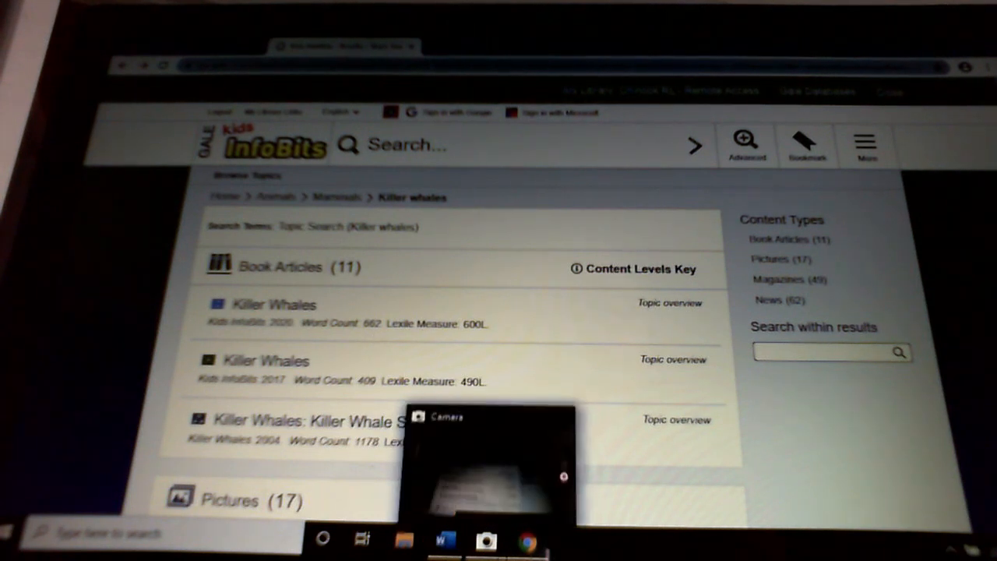